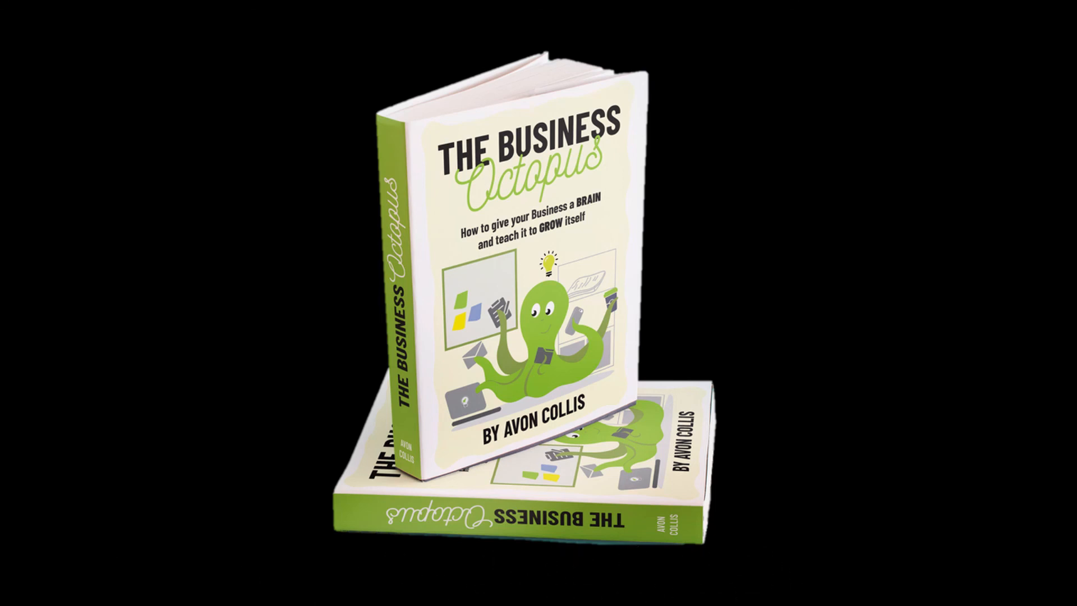
{"action": "type", "text": "Support.re"}
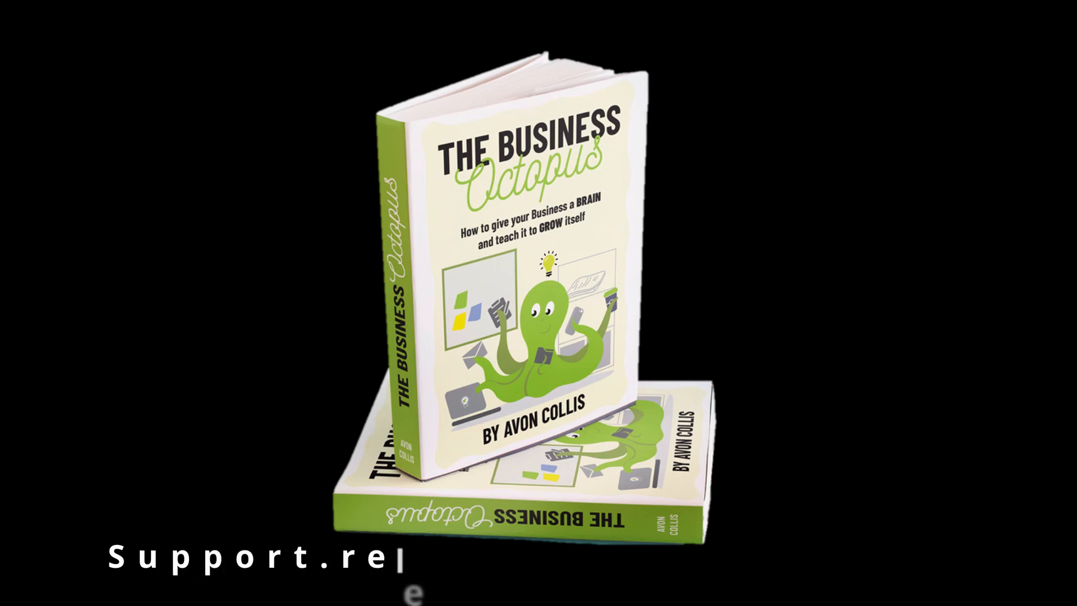